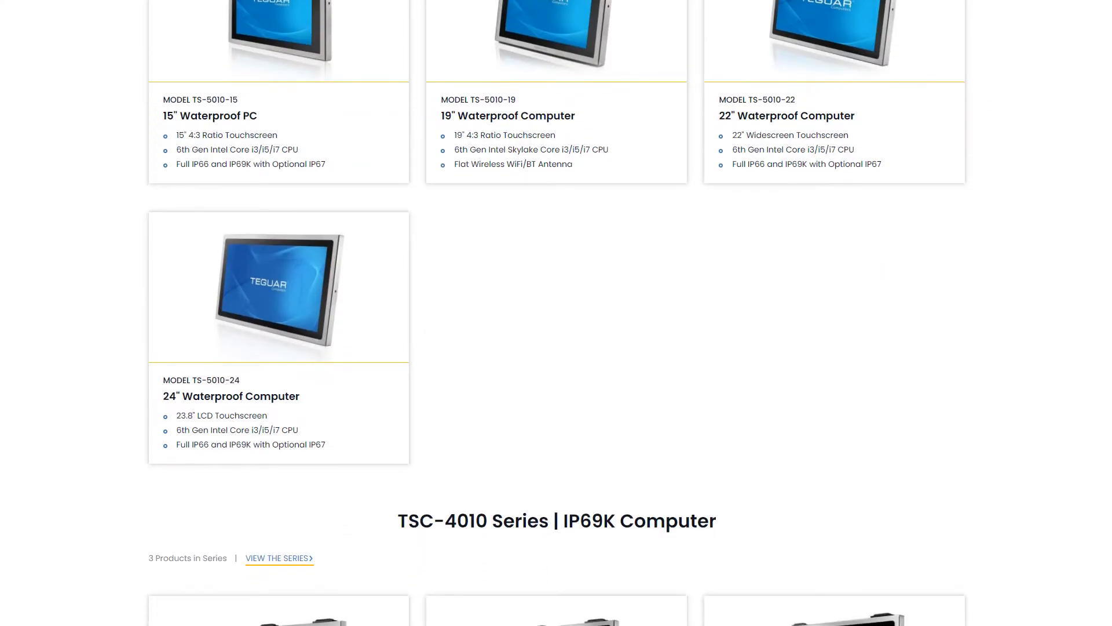
Scroll past the TS-5010 models to the TSC-4010 Series IP69K computers
{"action": "scroll", "scroll_direction": "down", "scroll_amount": 3}
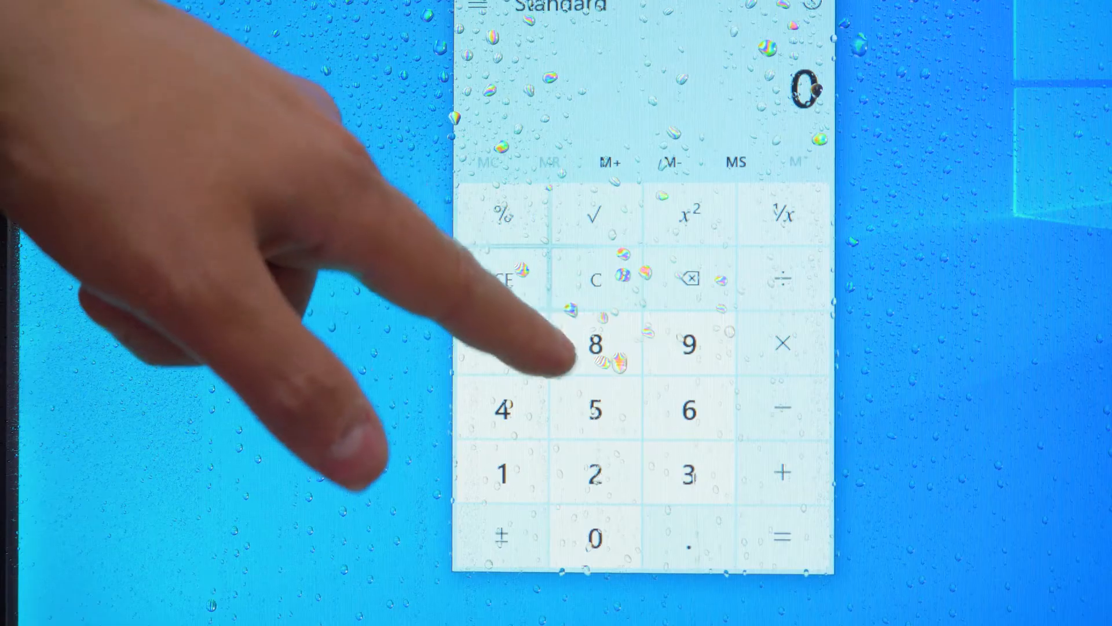
Tap the 8 key on the wet touchscreen so the calculator shows 888
{"action": "left_click", "coordinate": [597, 344]}
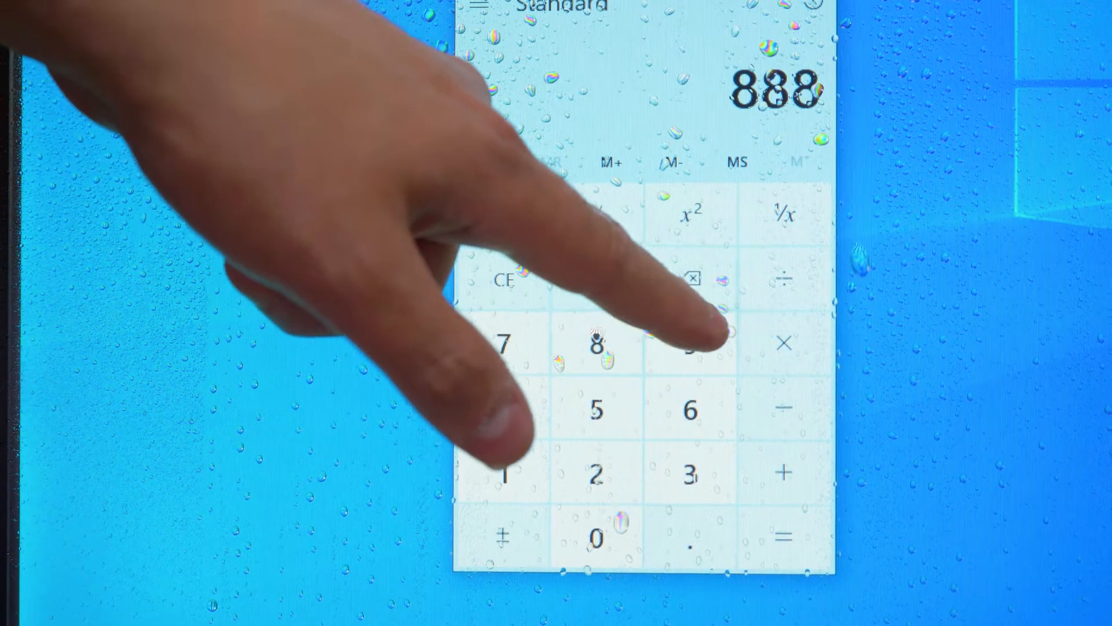